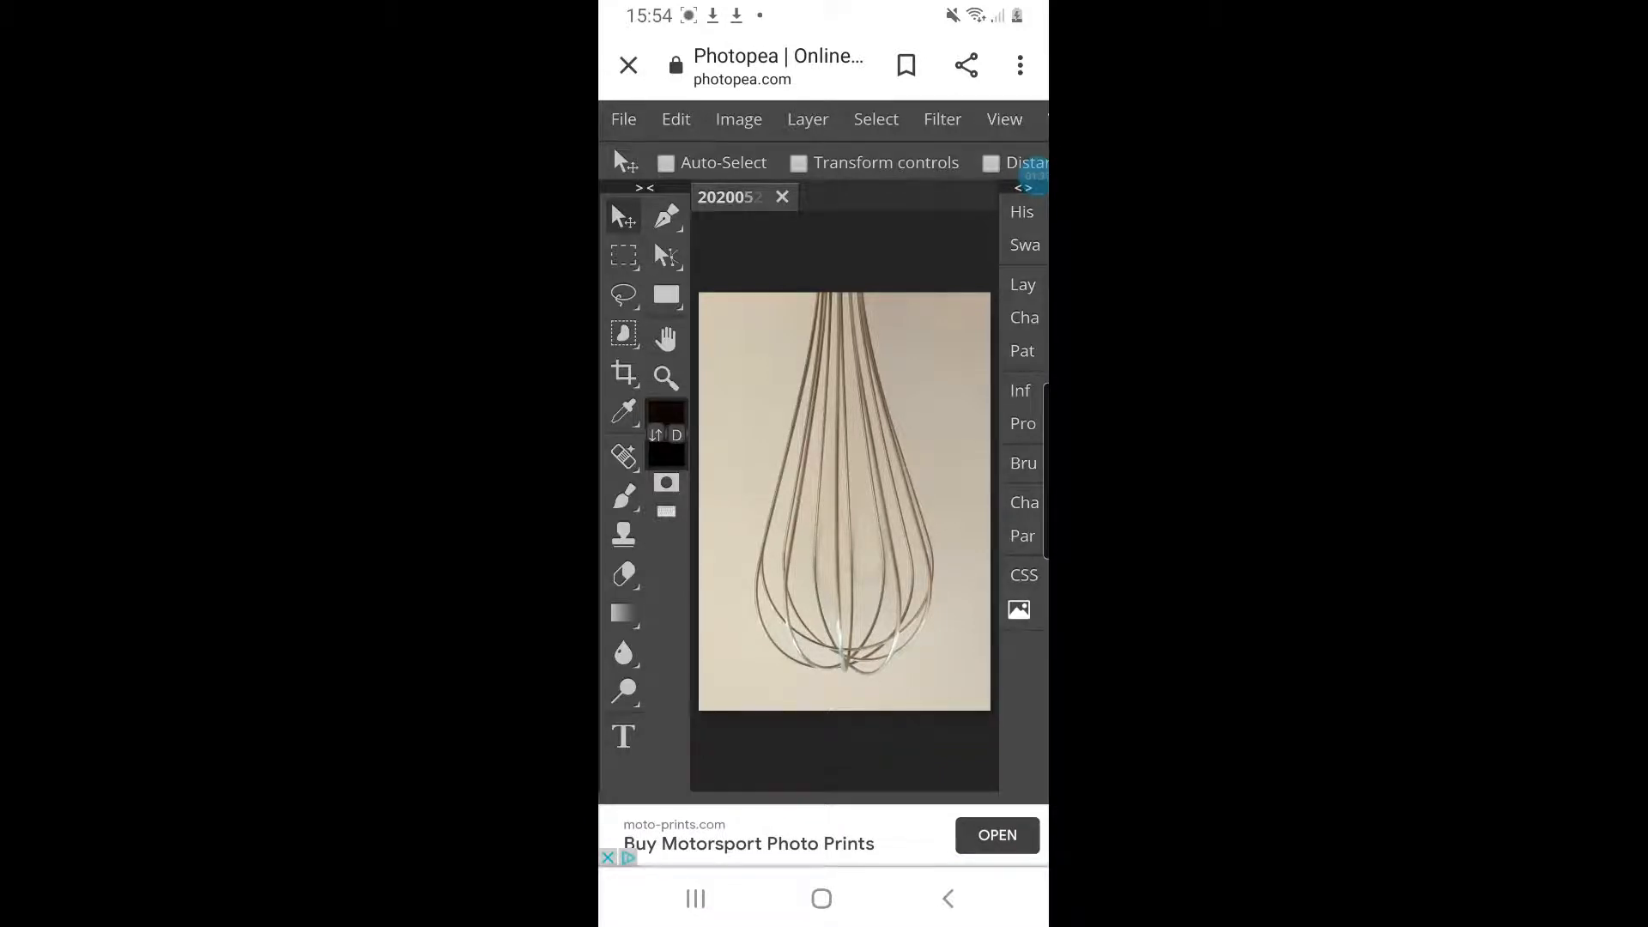
Frame the lower portion of the whisk photo with the Crop tool's boundary.
click(623, 378)
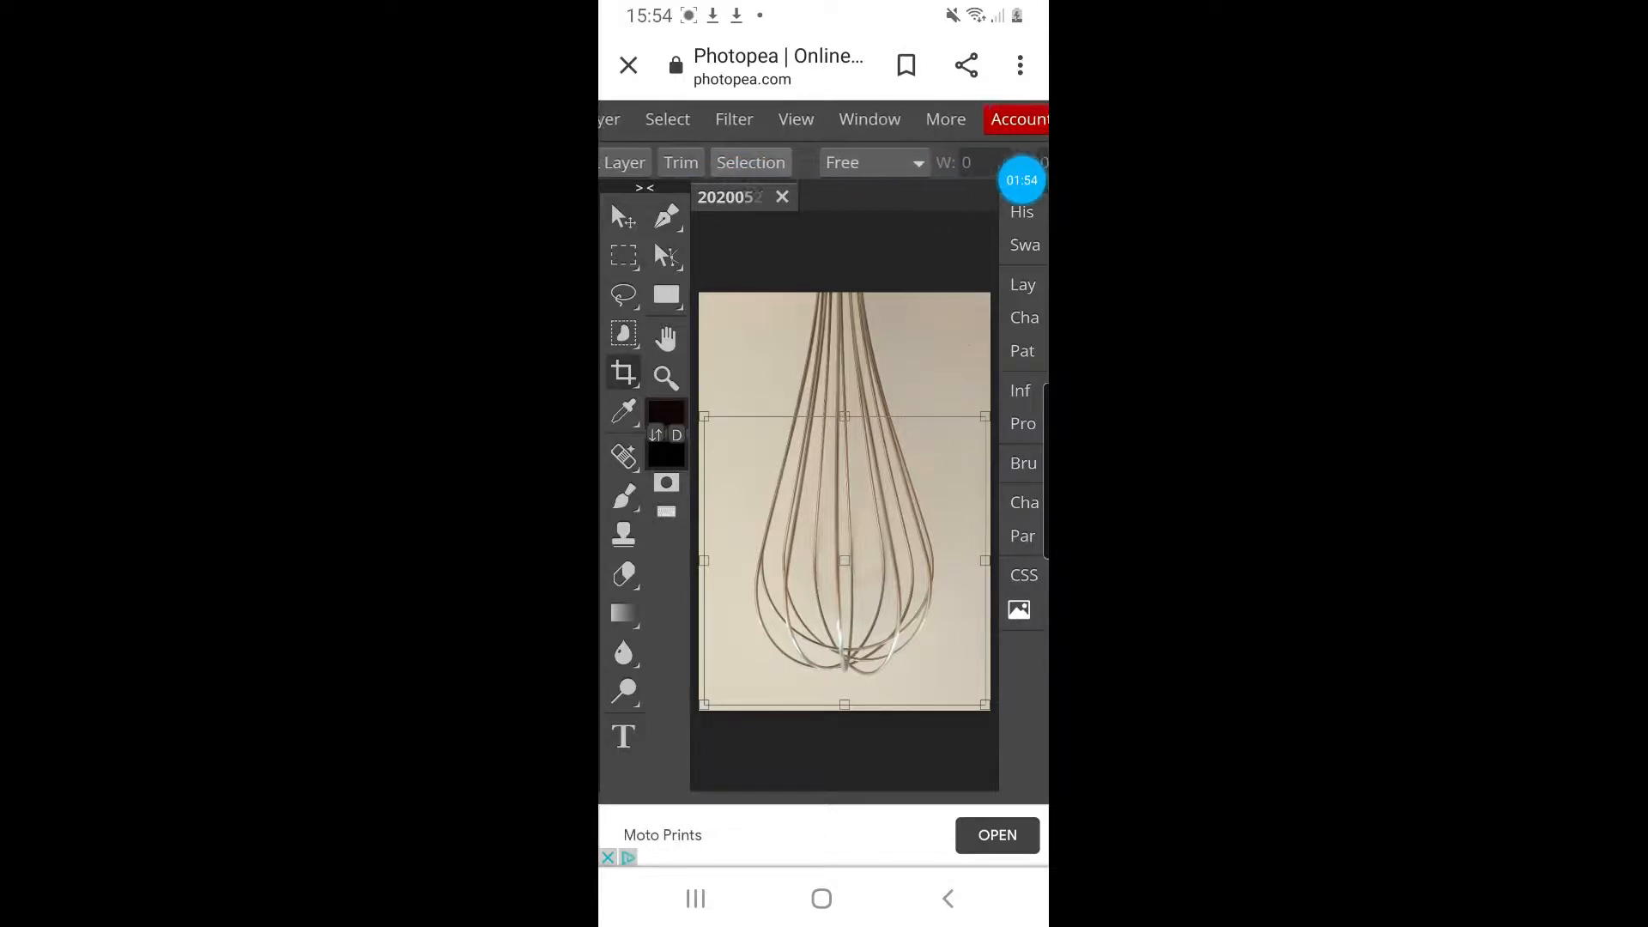
Commit the crop so the whisk photo keeps only its lower portion.
scroll(left, 3)
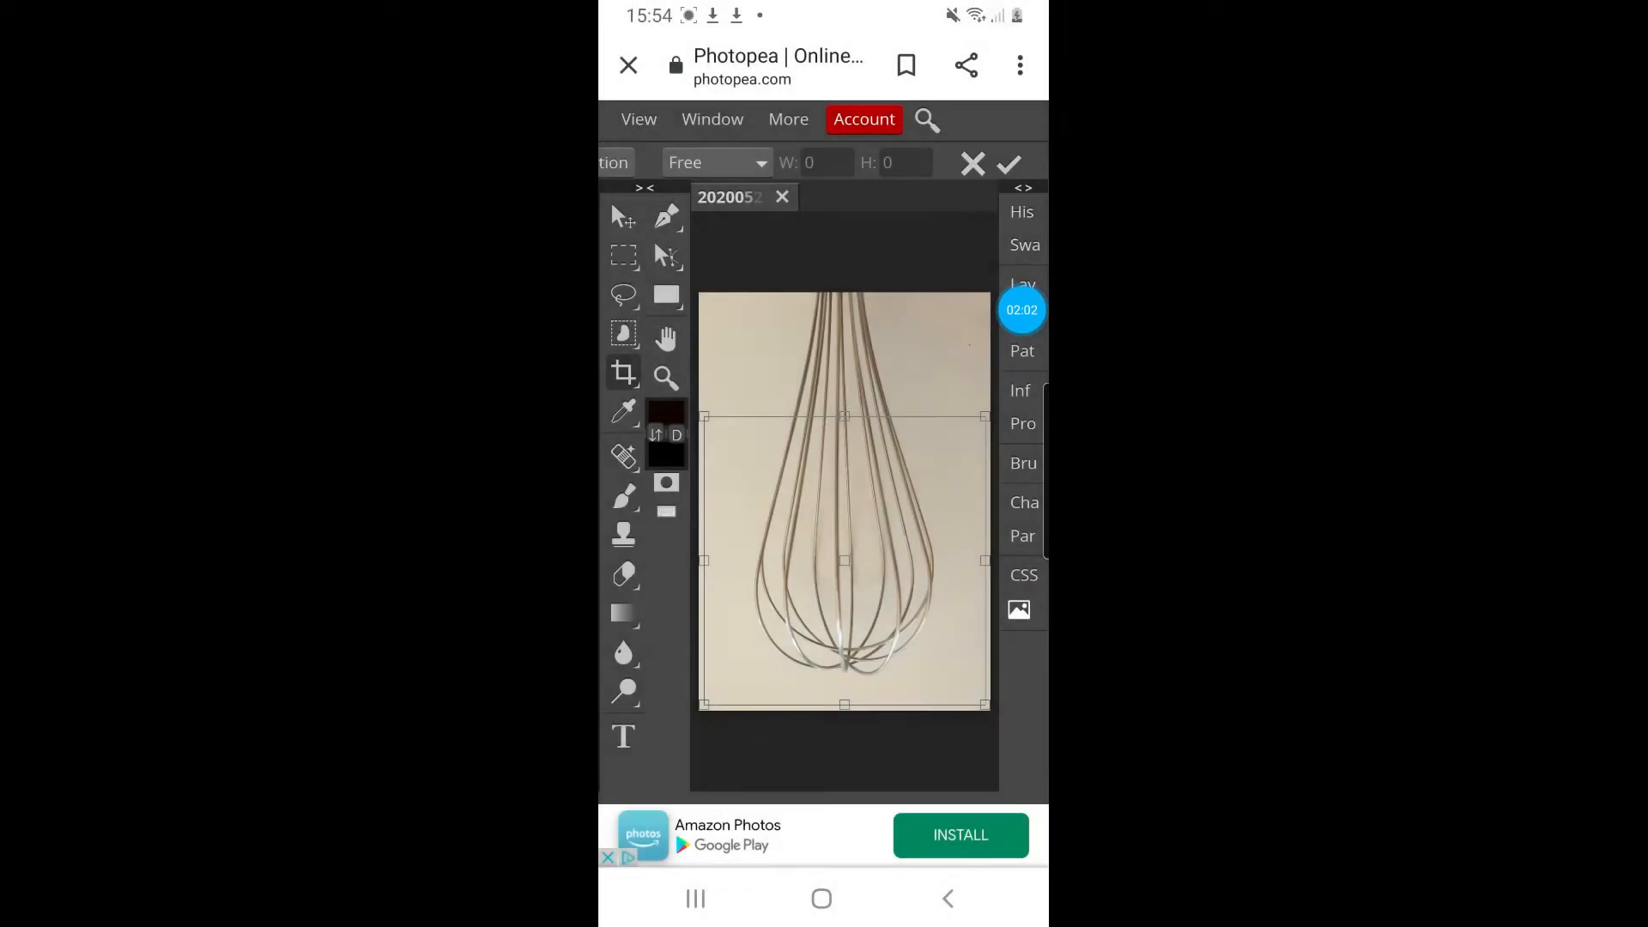
click(1008, 165)
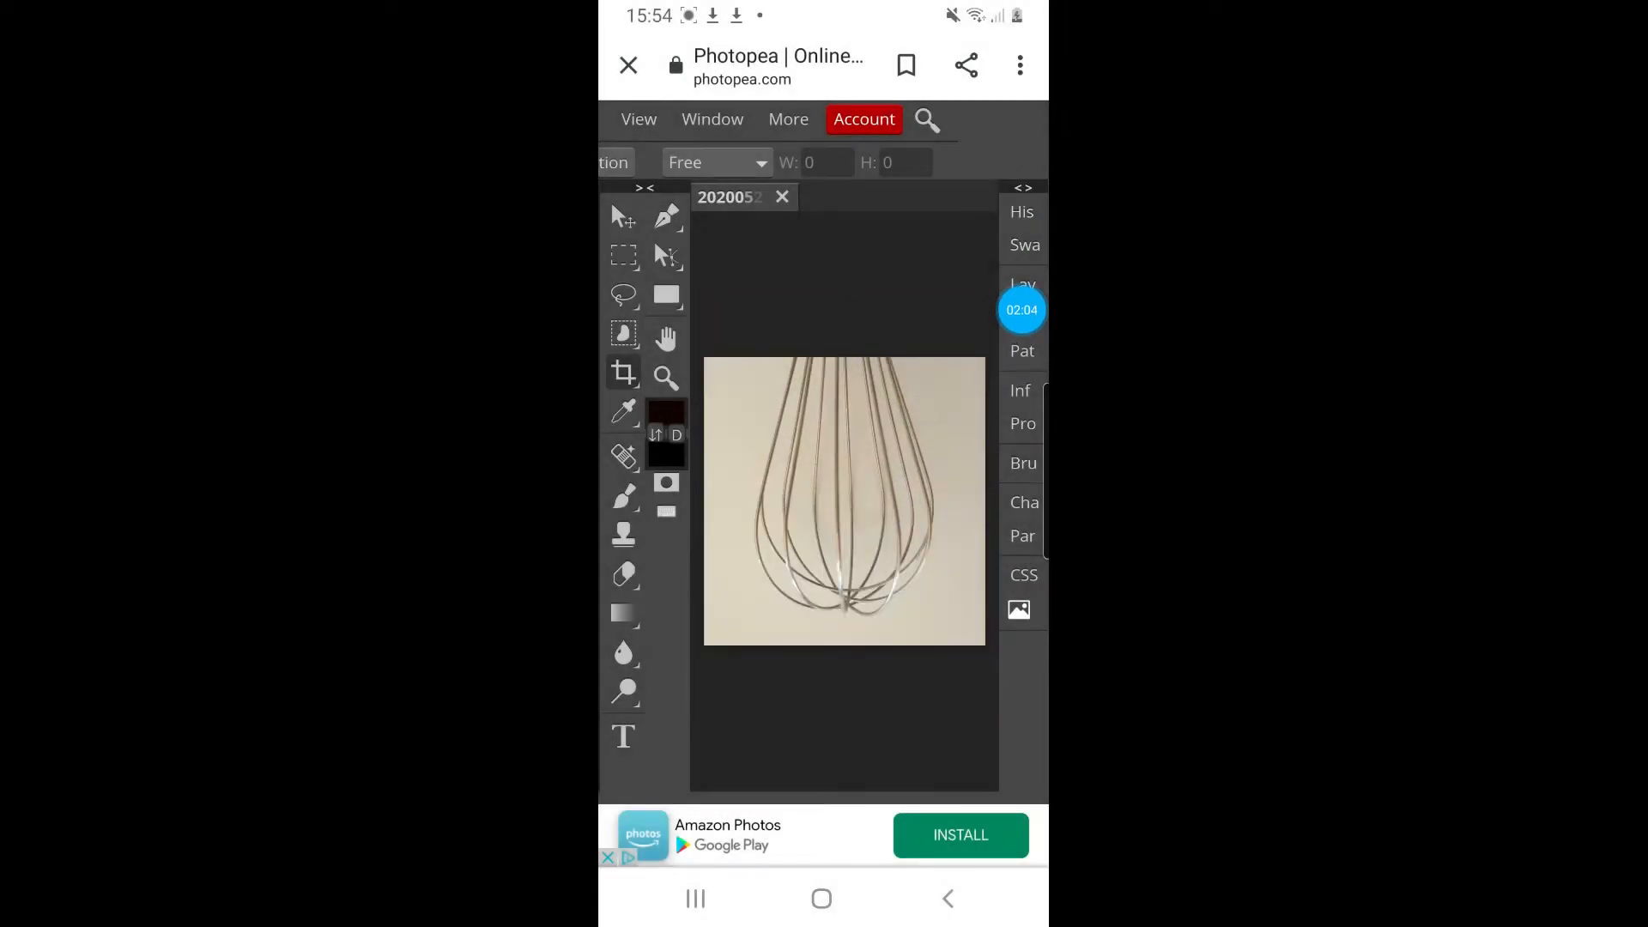